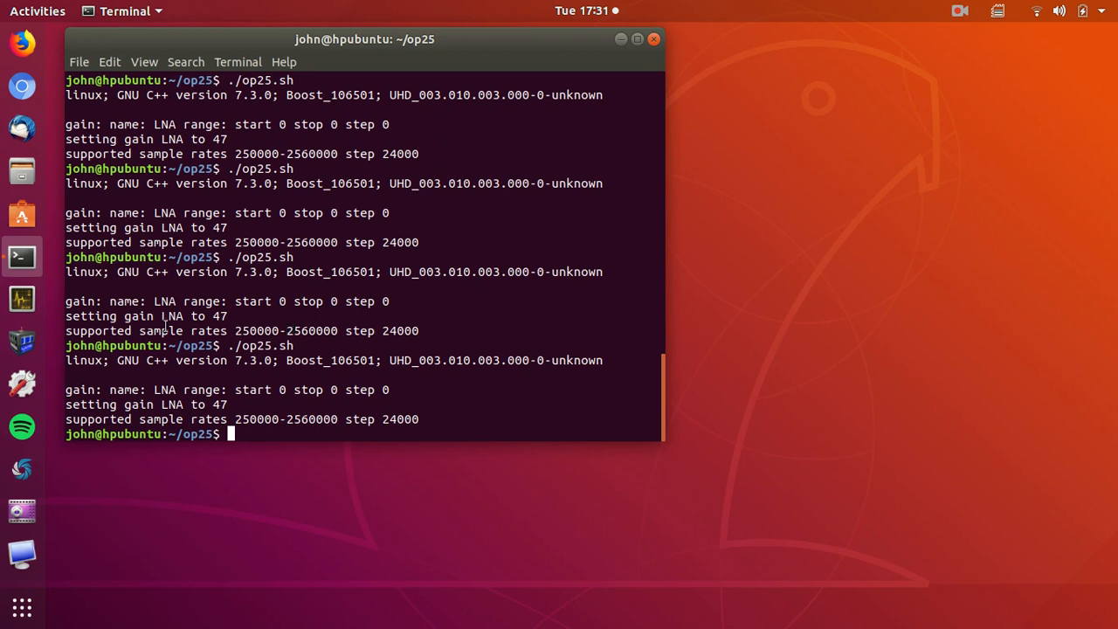
Launch the file manager from the Ubuntu dock after the op25.sh runs
{"action": "left_click", "coordinate": [21, 170]}
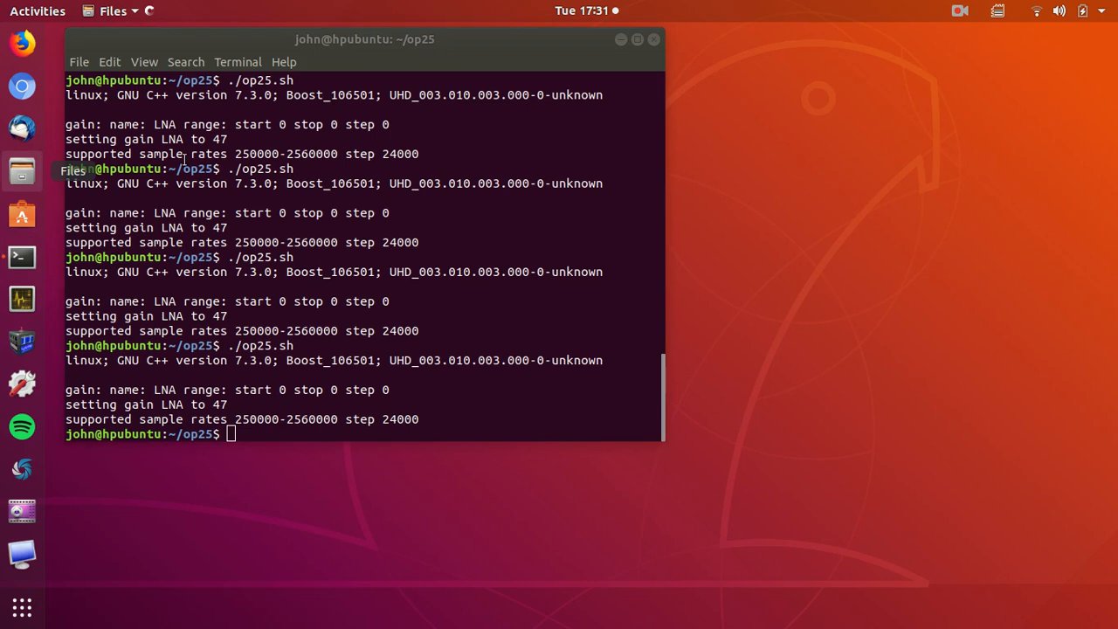
Browse op25/op25/gr-op25_repeater/apps and open trunk.tsv in LibreOffice Calc
{"action": "left_click", "coordinate": [22, 171]}
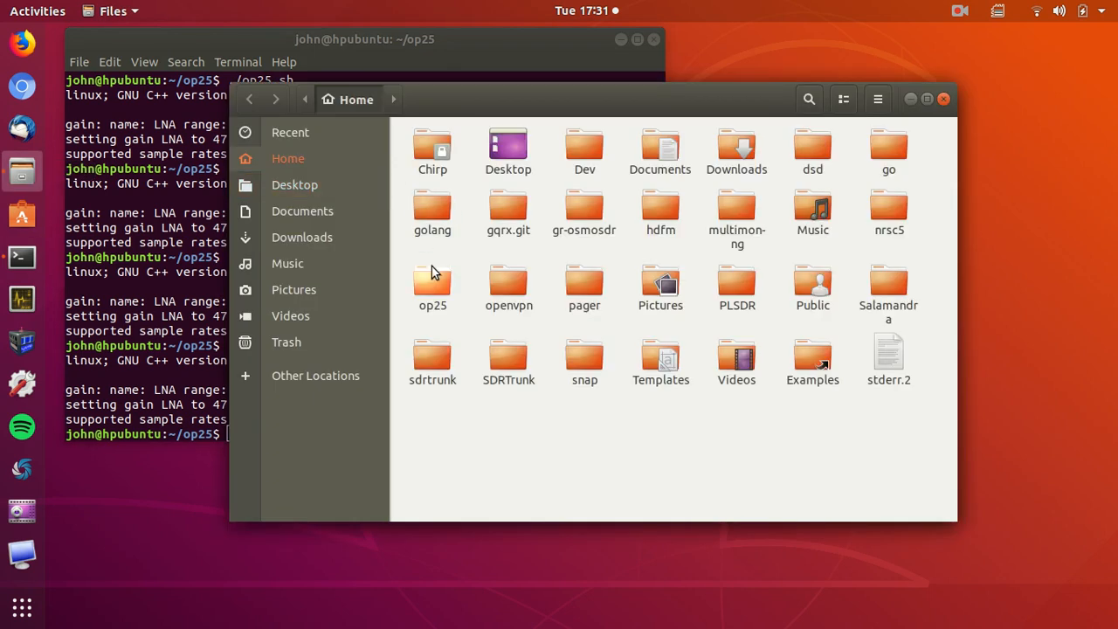
{"action": "double_click", "coordinate": [433, 279]}
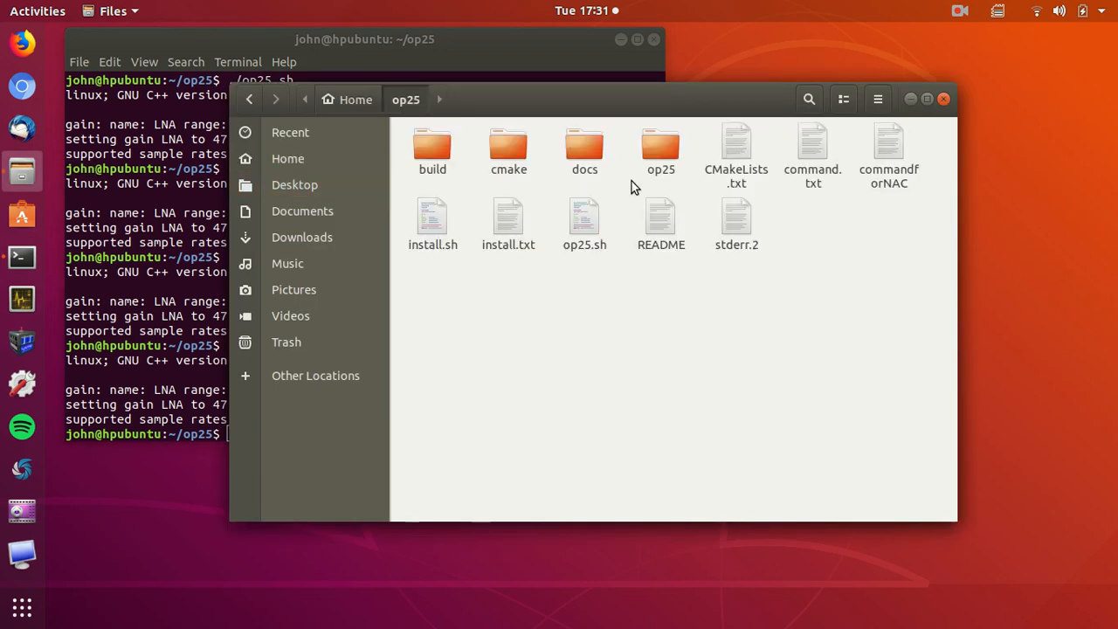
{"action": "double_click", "coordinate": [660, 148]}
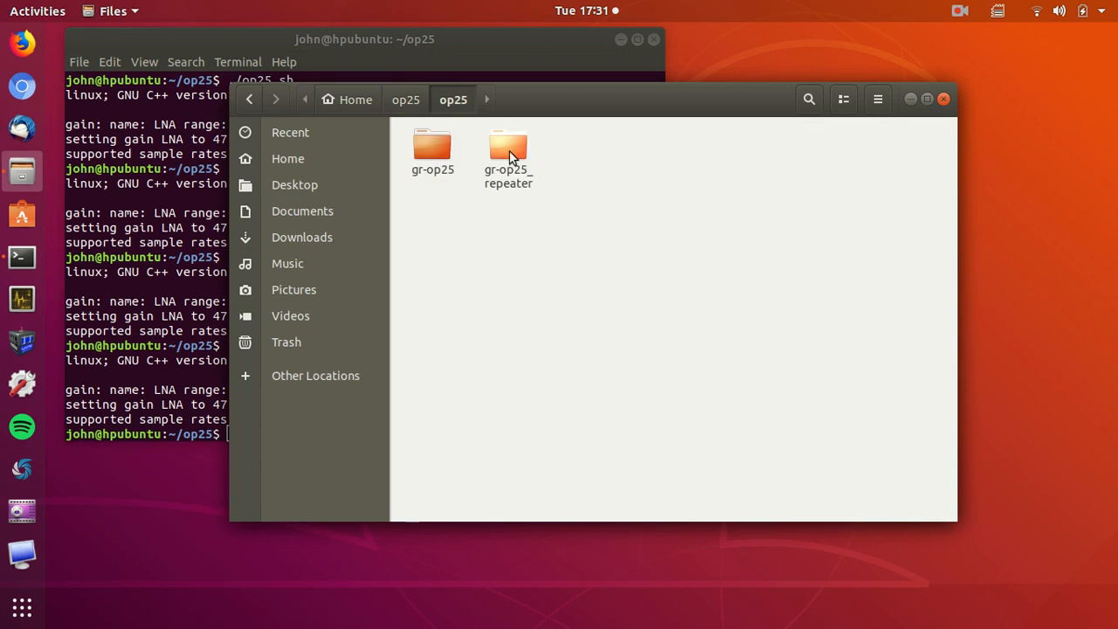
{"action": "double_click", "coordinate": [508, 146]}
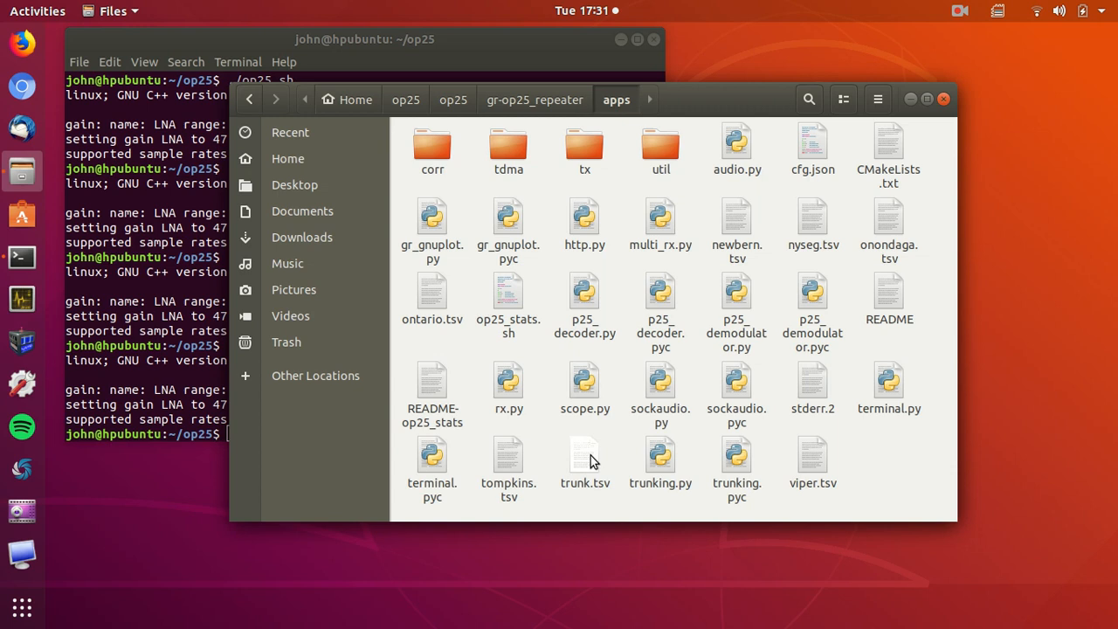
{"action": "double_click", "coordinate": [584, 454]}
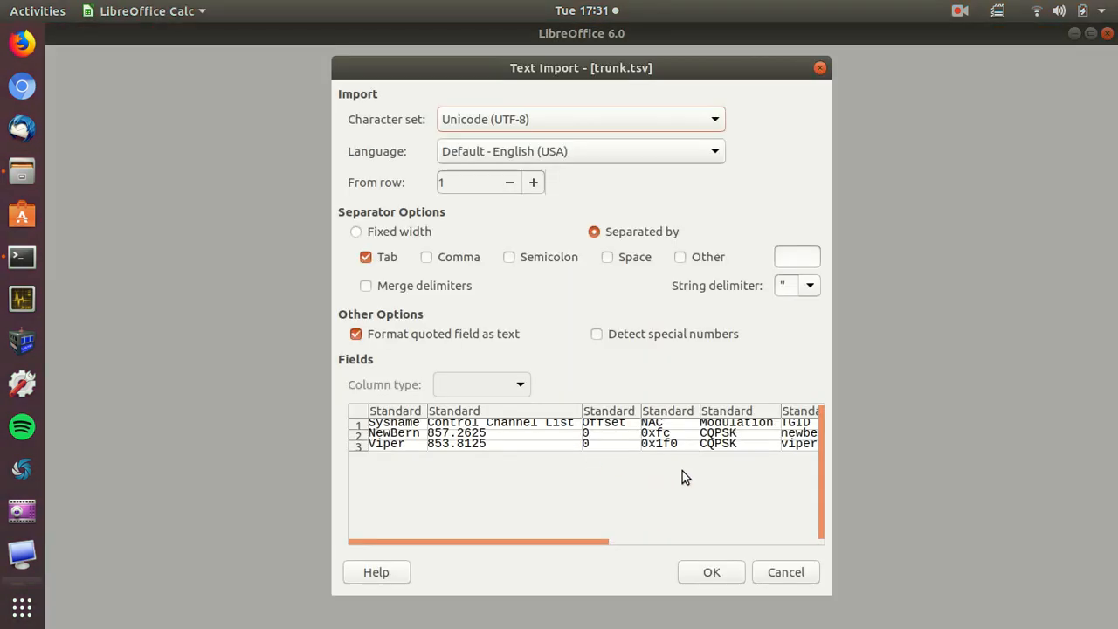
Import trunk.tsv as tab-separated data to view NewBern and Viper system rows
{"action": "left_click", "coordinate": [710, 572]}
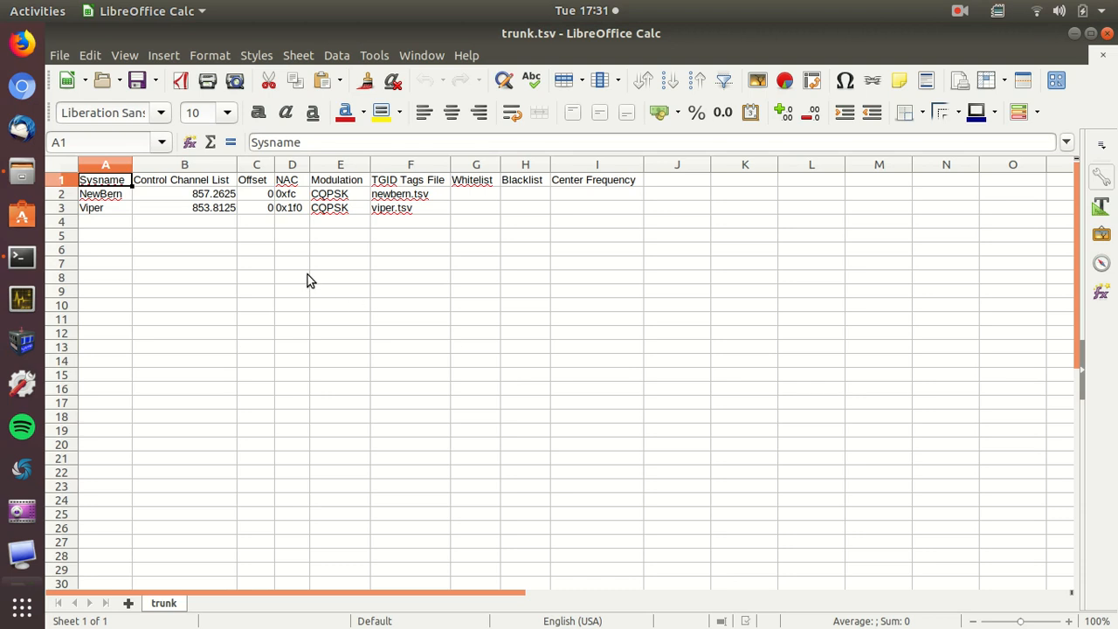
{"action": "mouse_move", "coordinate": [105, 215]}
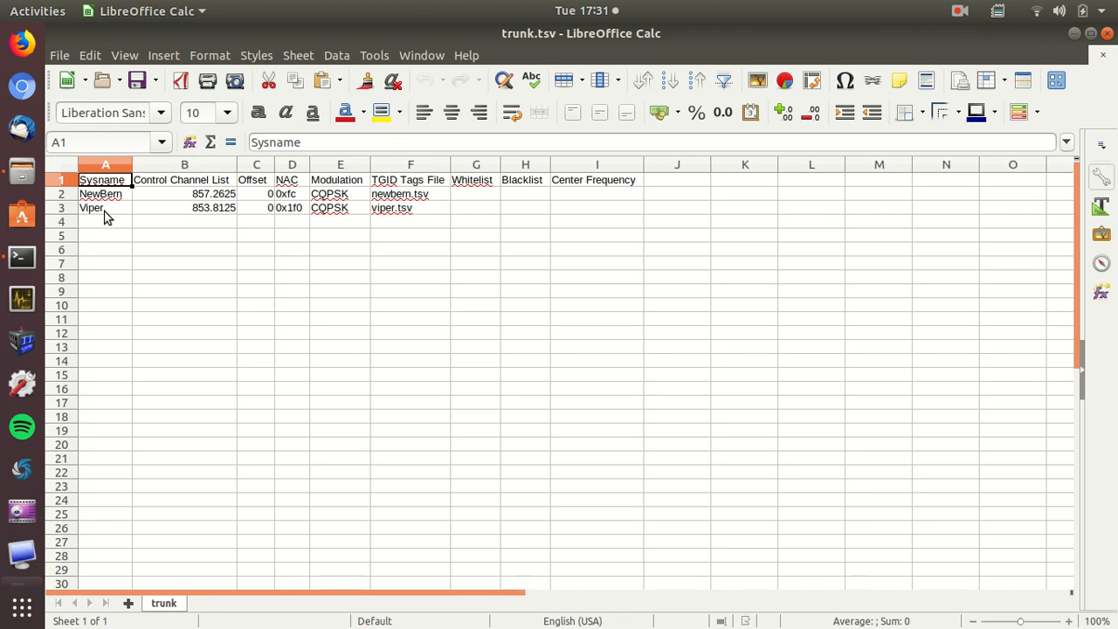
{"action": "mouse_move", "coordinate": [210, 220]}
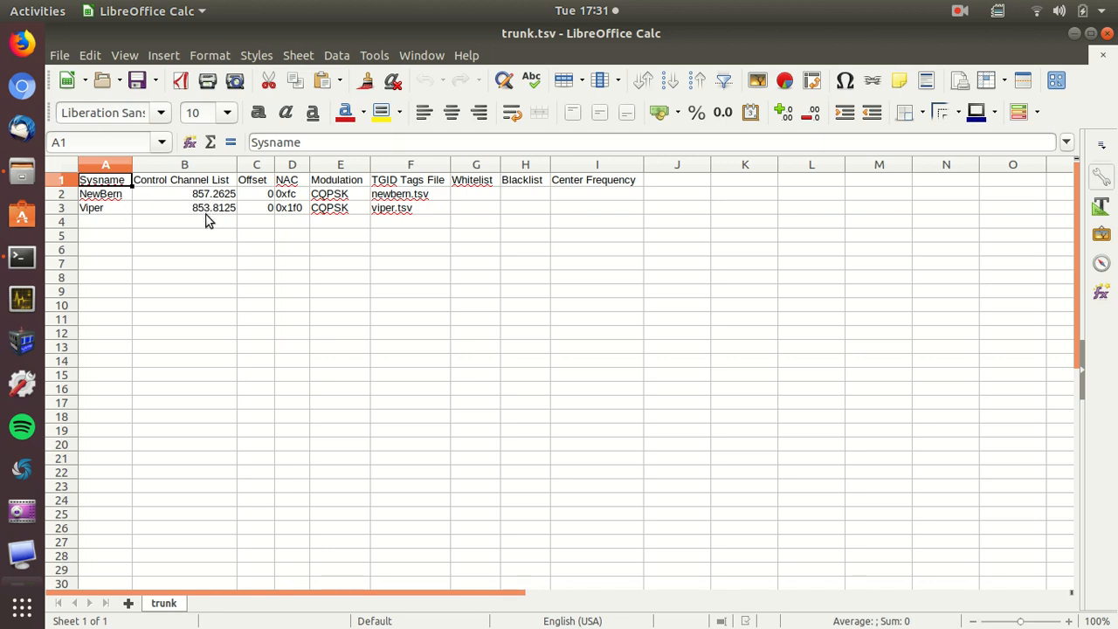
{"action": "mouse_move", "coordinate": [301, 206]}
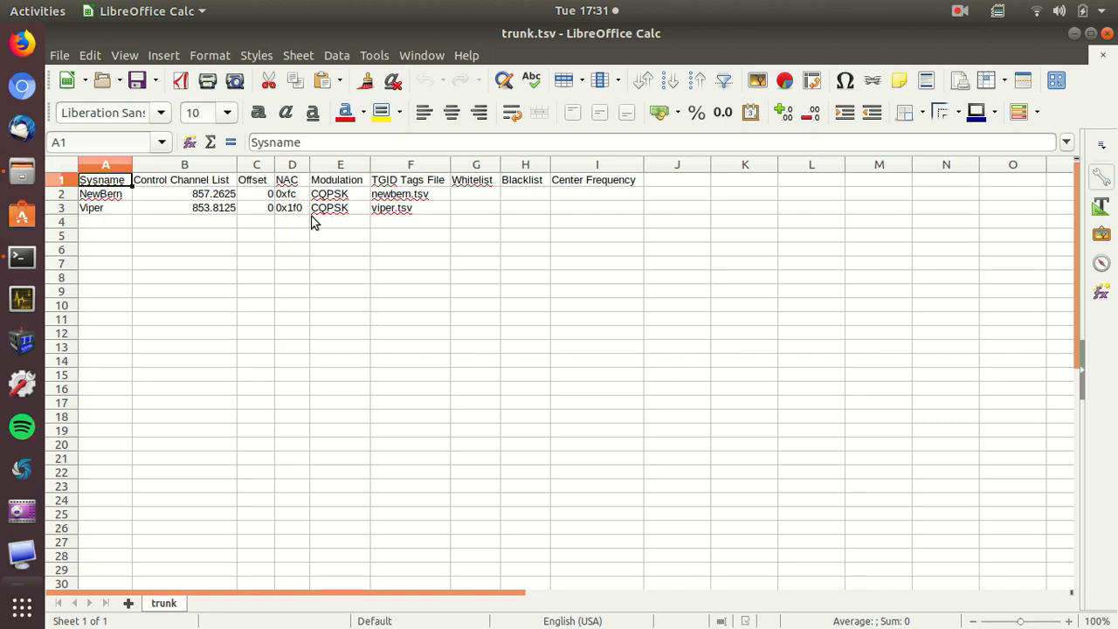
{"action": "mouse_move", "coordinate": [352, 199]}
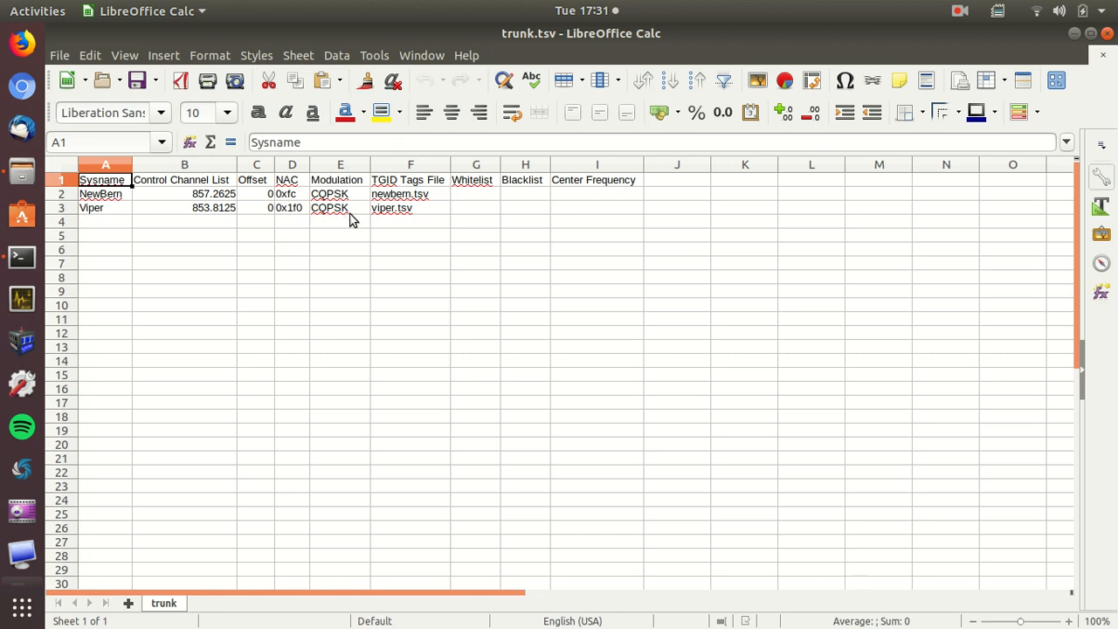
{"action": "mouse_move", "coordinate": [406, 199]}
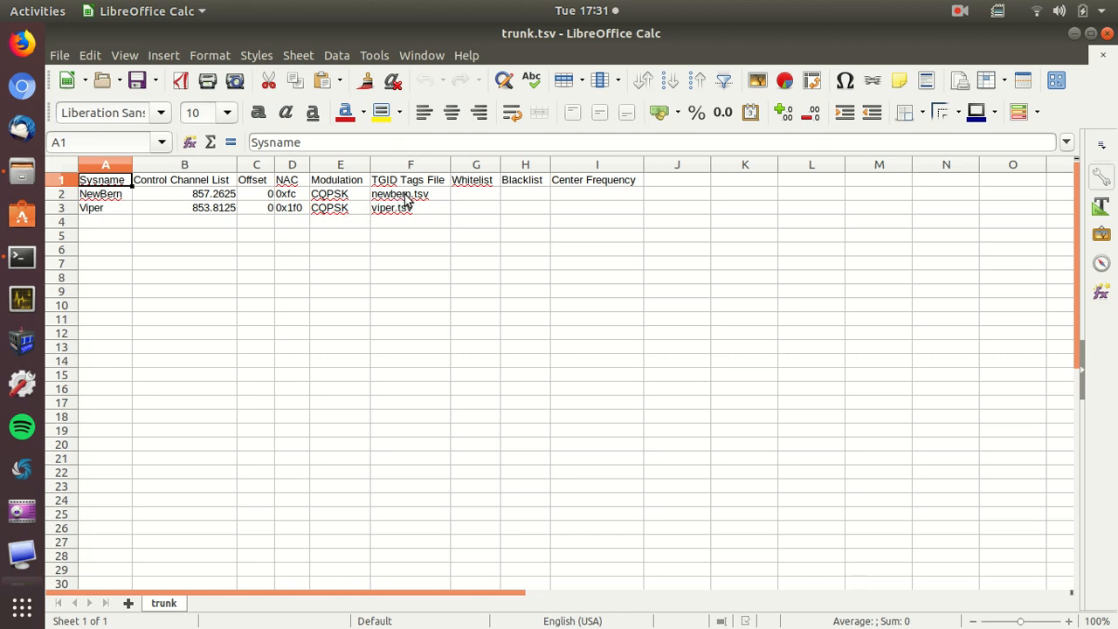
{"action": "mouse_move", "coordinate": [410, 212]}
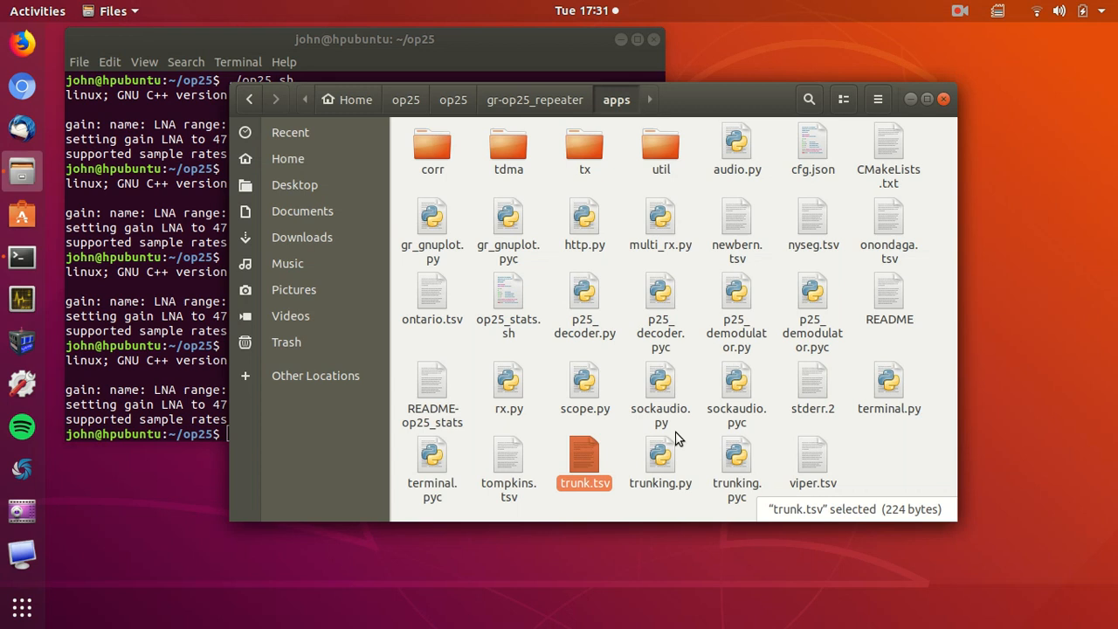
{"action": "mouse_move", "coordinate": [746, 220]}
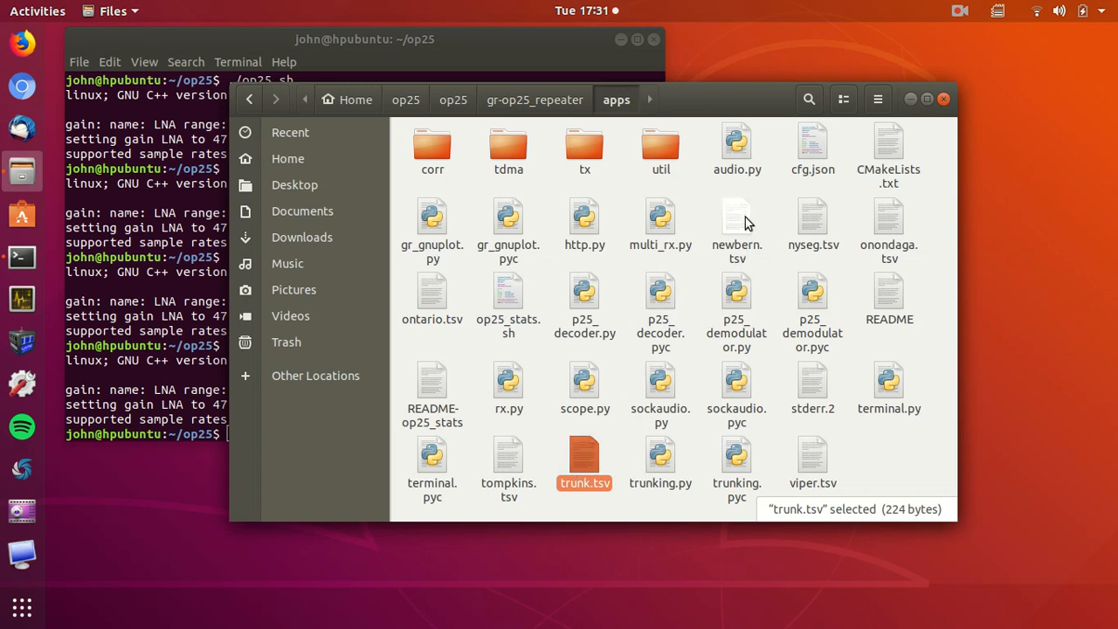
Open newbern.tsv in Calc with tab-separated import, showing 17 talkgroups
{"action": "double_click", "coordinate": [736, 225]}
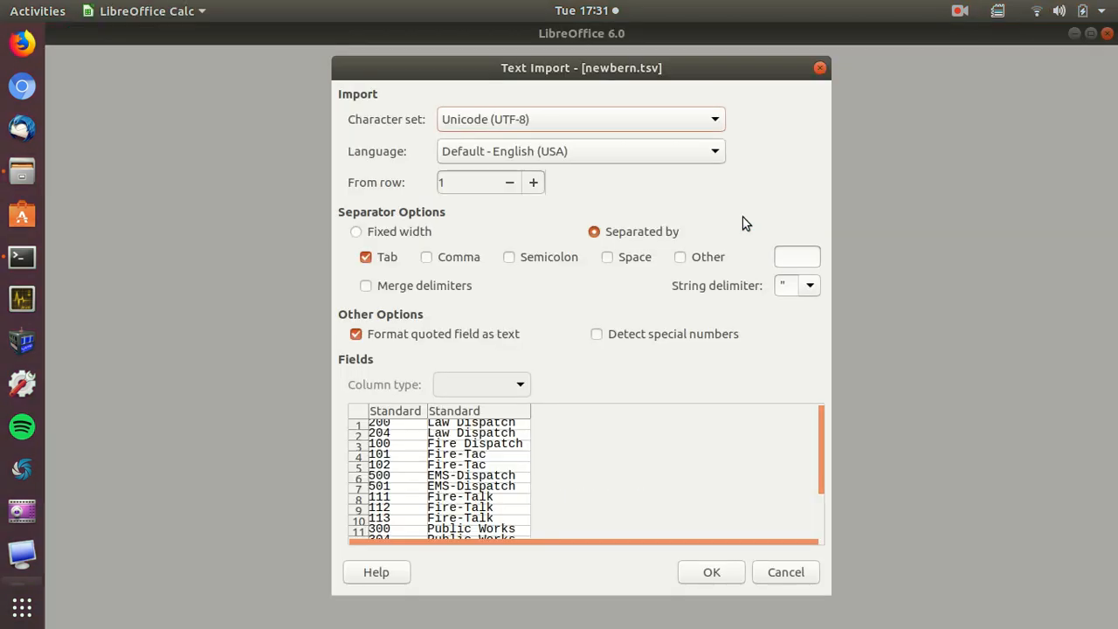
{"action": "left_click", "coordinate": [711, 572]}
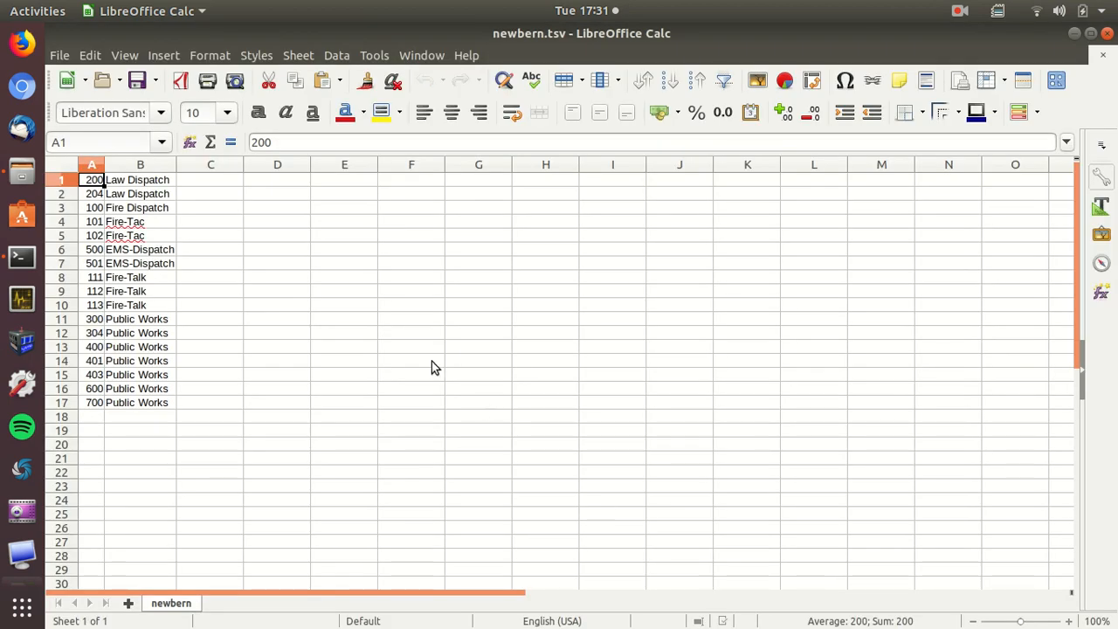
{"action": "mouse_move", "coordinate": [334, 306]}
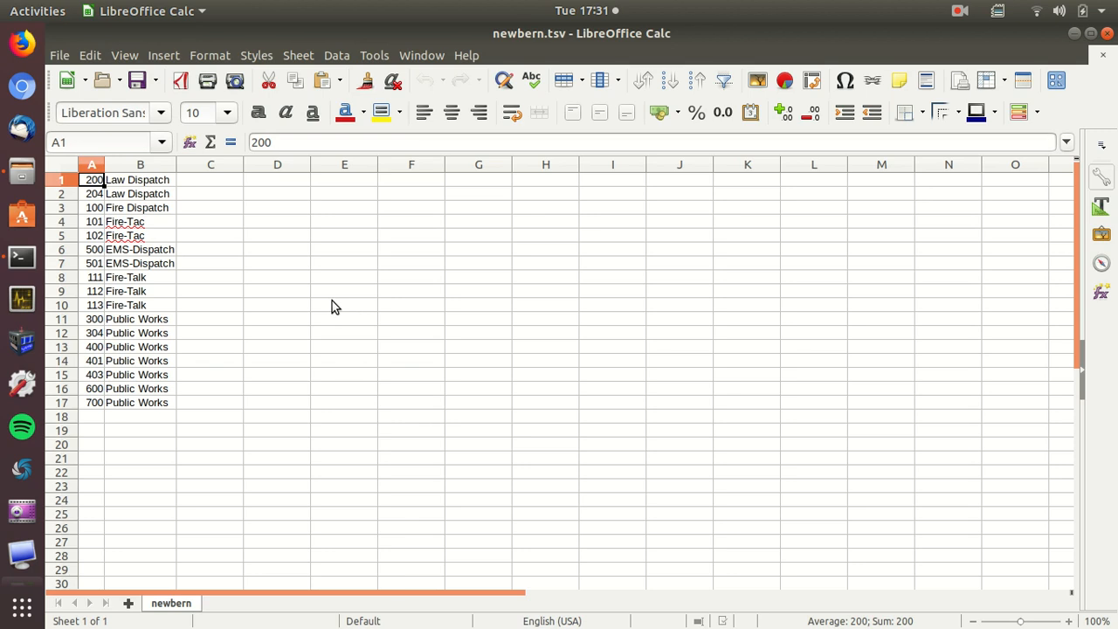
{"action": "mouse_move", "coordinate": [454, 274]}
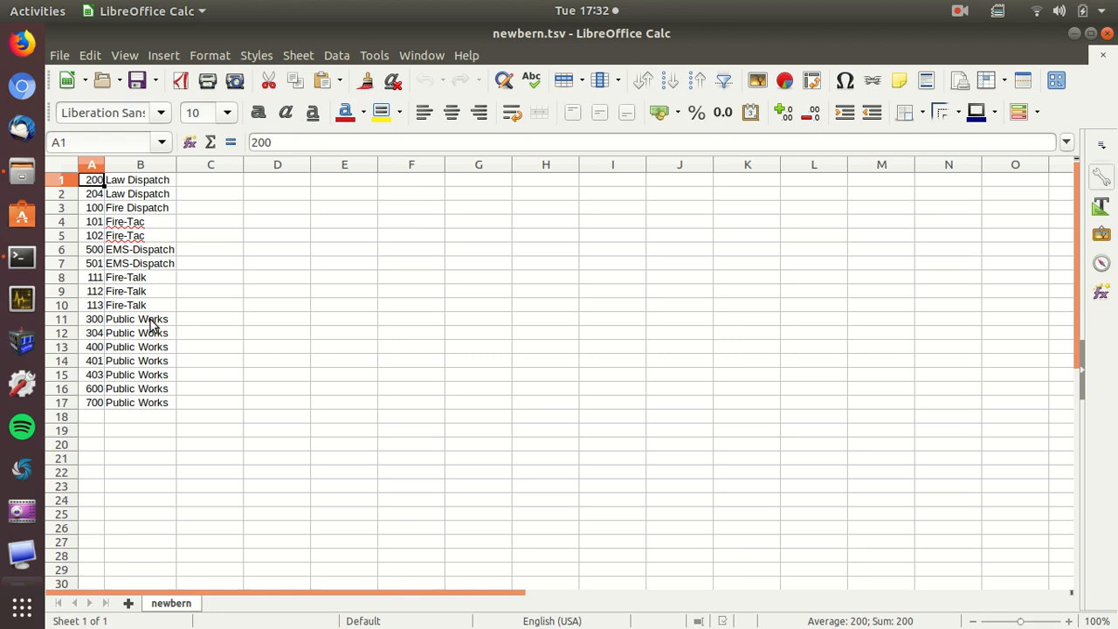
{"action": "mouse_move", "coordinate": [982, 140]}
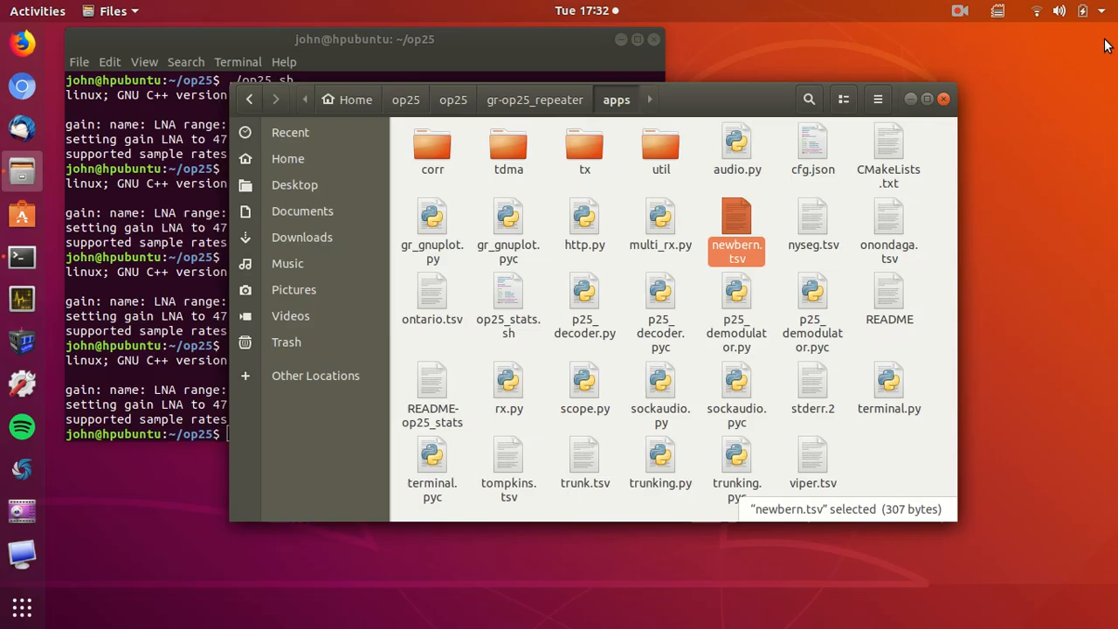
{"action": "left_click", "coordinate": [812, 458]}
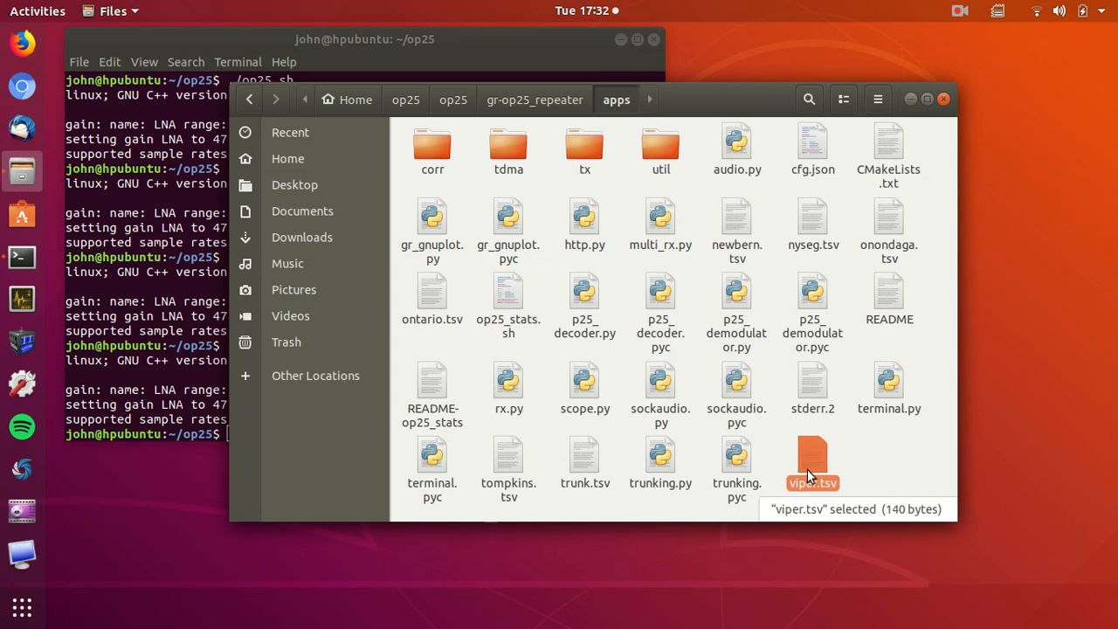
{"action": "double_click", "coordinate": [812, 458]}
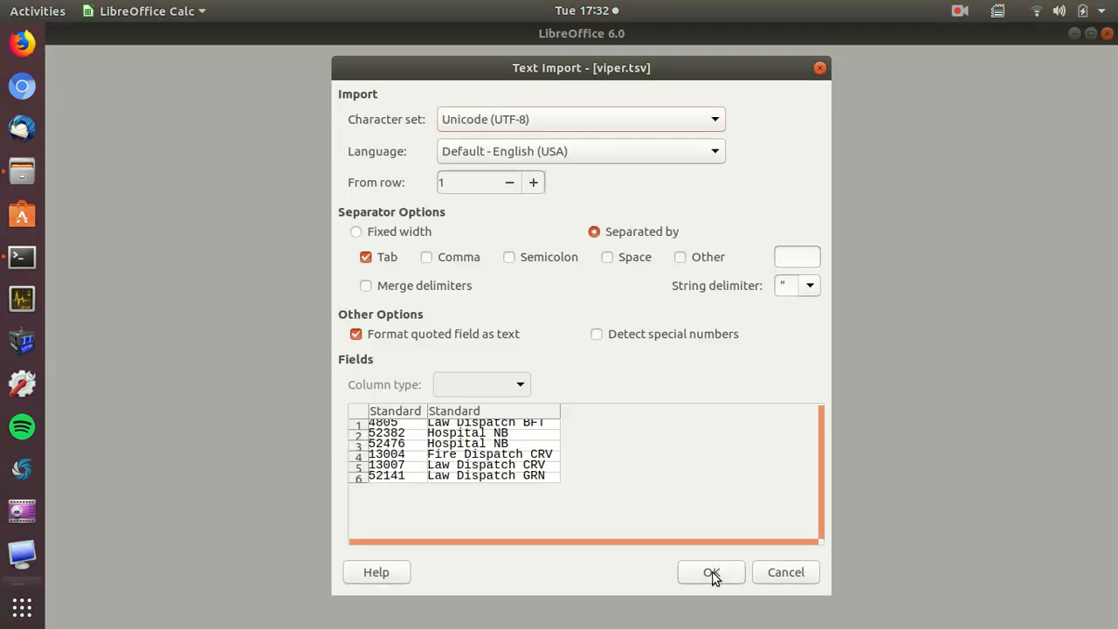
{"action": "left_click", "coordinate": [710, 572]}
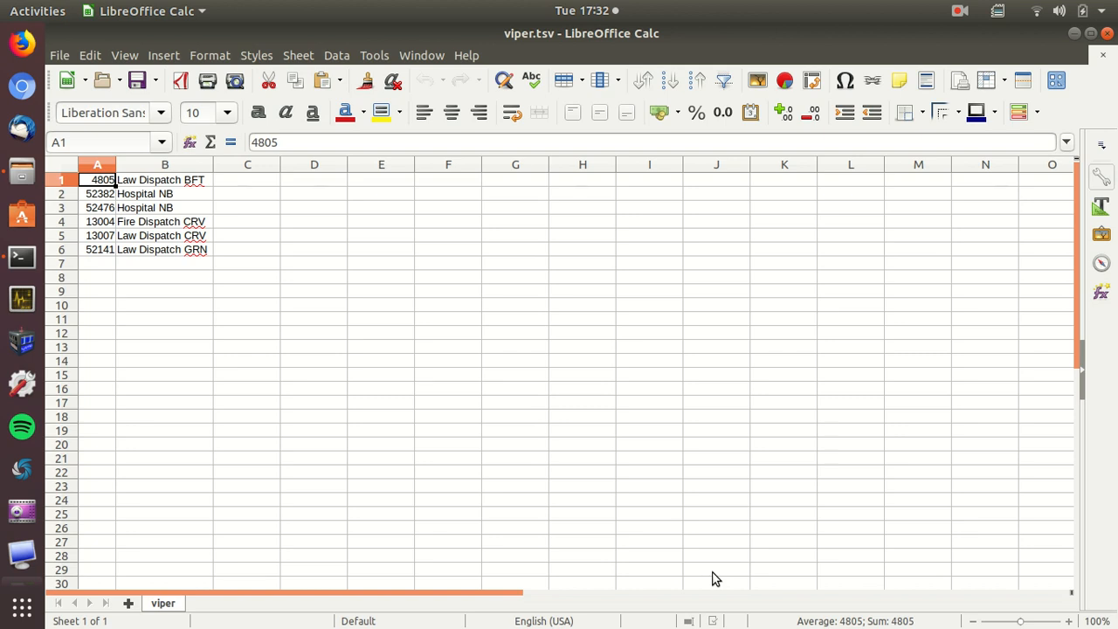
{"action": "mouse_move", "coordinate": [370, 314]}
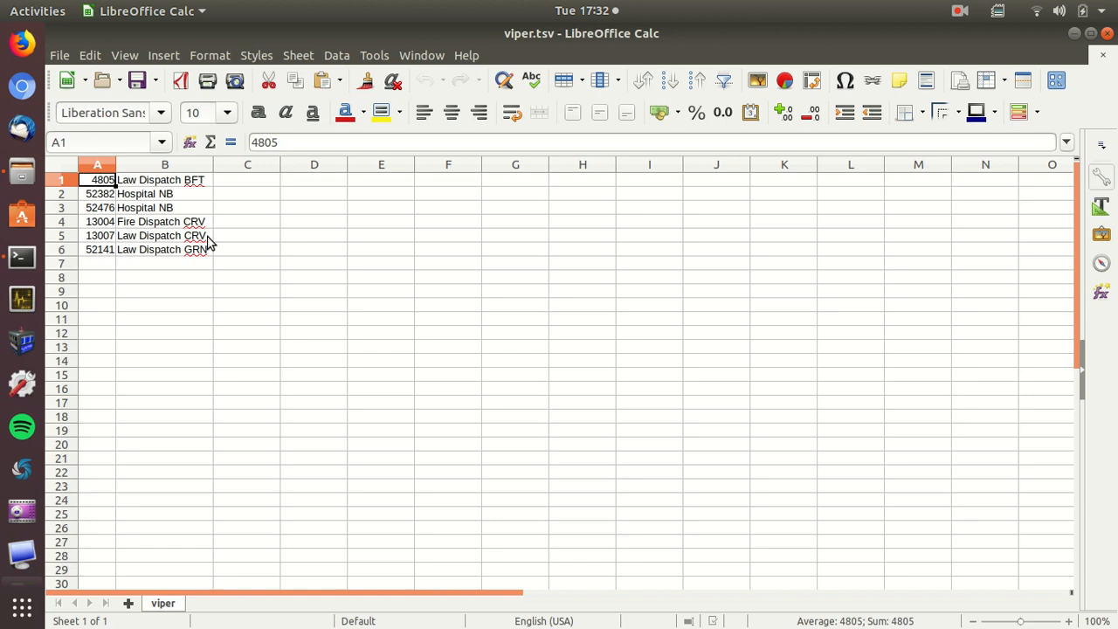
{"action": "mouse_move", "coordinate": [201, 260]}
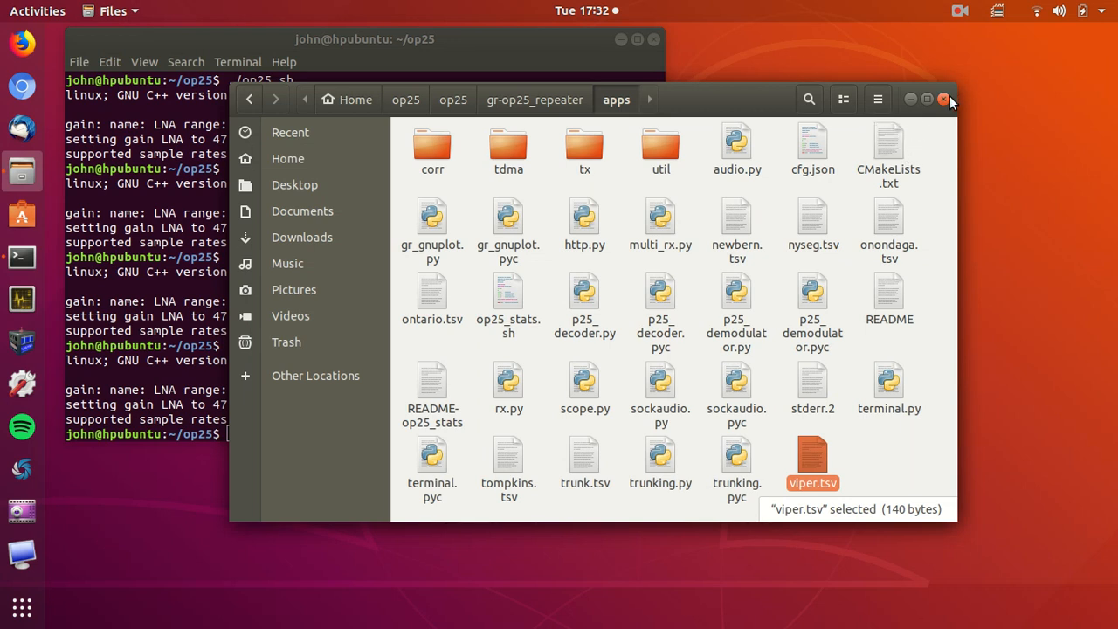
Type ./op25.sh at the Terminal prompt, then reopen the file manager at home
{"action": "left_click", "coordinate": [942, 98]}
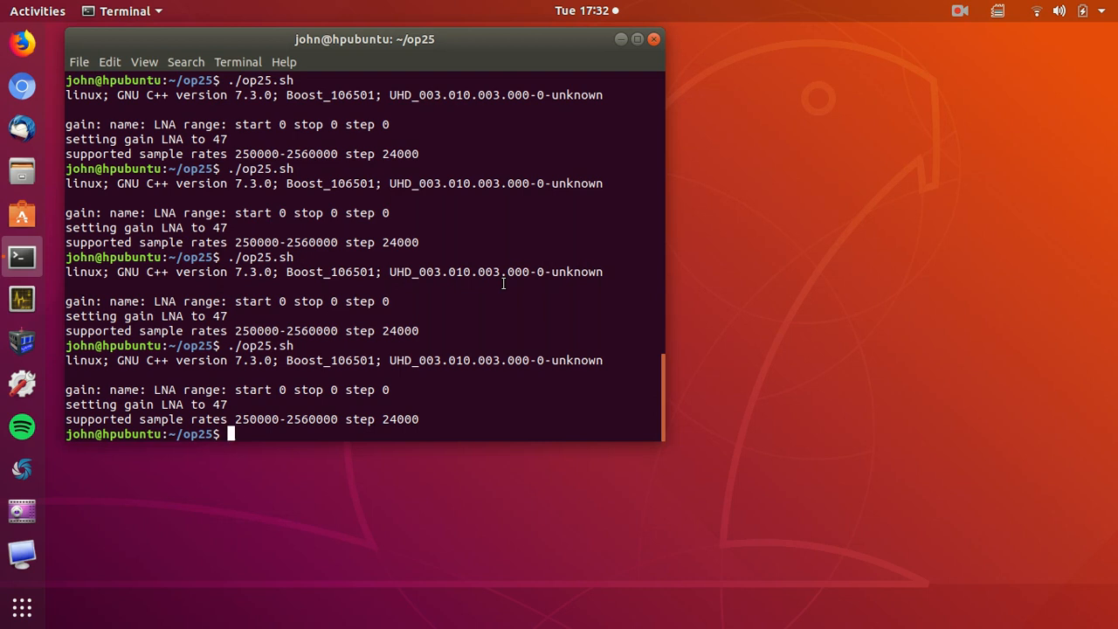
{"action": "type", "text": "./op25.sh"}
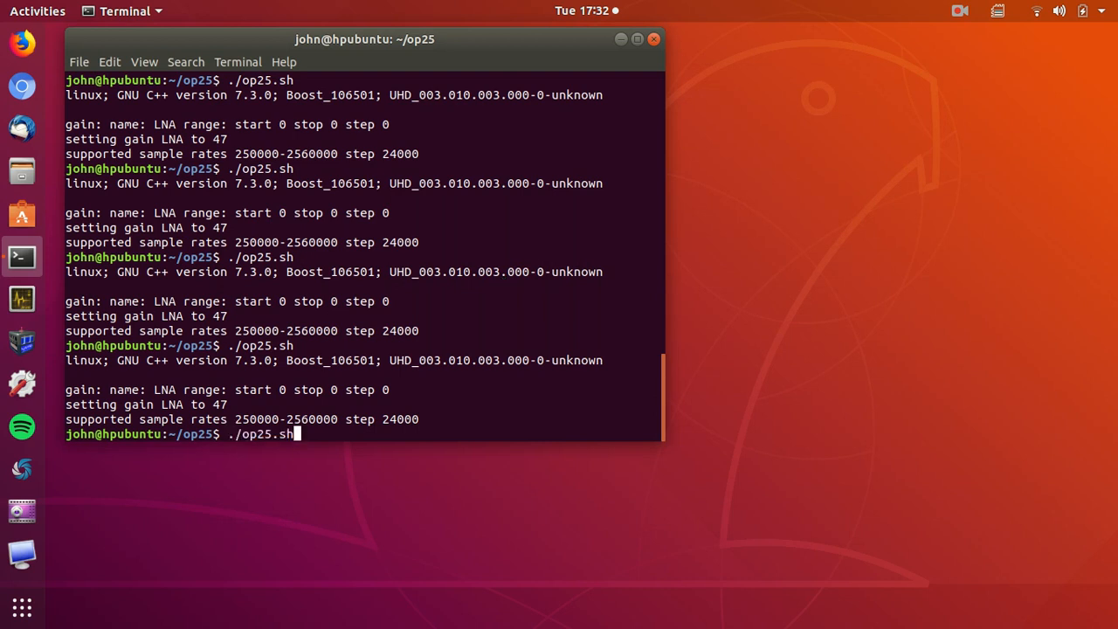
{"action": "left_click", "coordinate": [21, 171]}
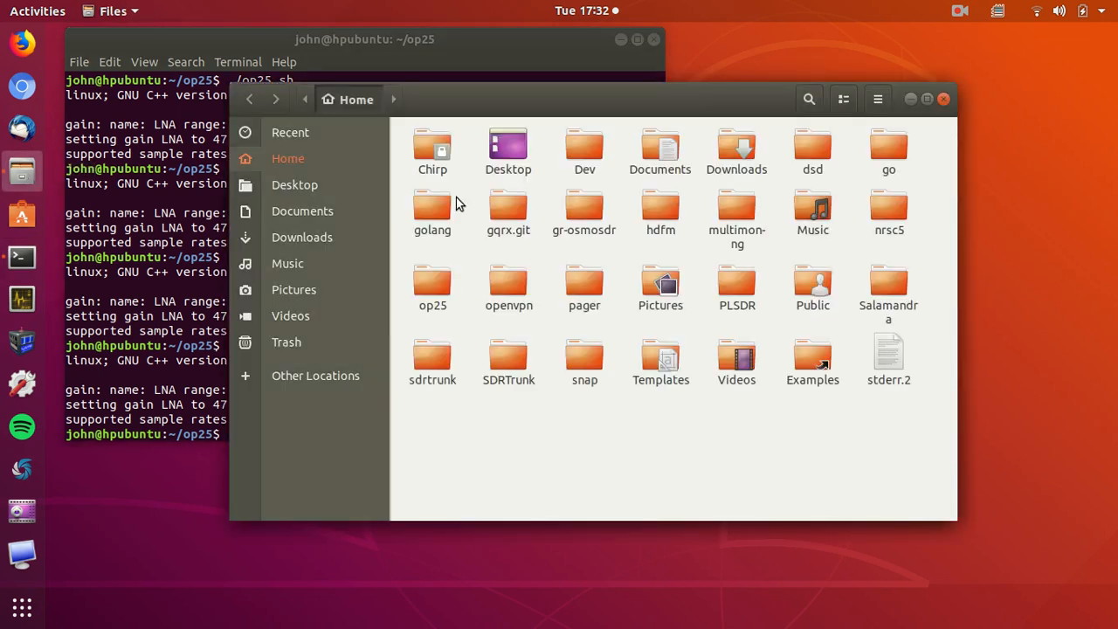
Open op25.sh from the op25 folder in Text Editor to read its rx.py command
{"action": "double_click", "coordinate": [432, 288]}
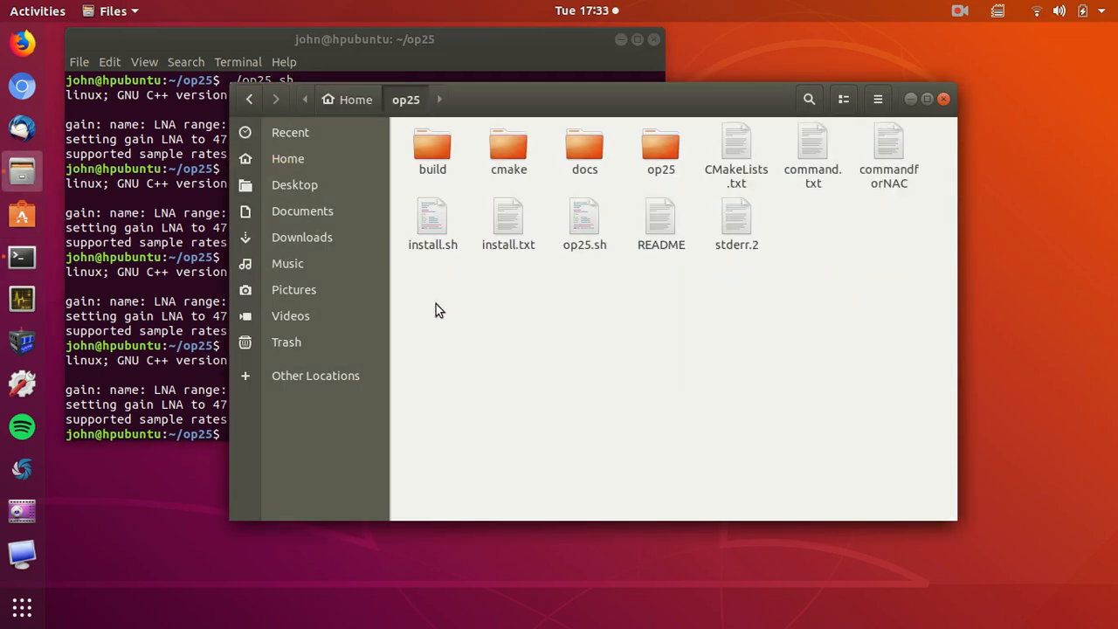
{"action": "left_click", "coordinate": [584, 218]}
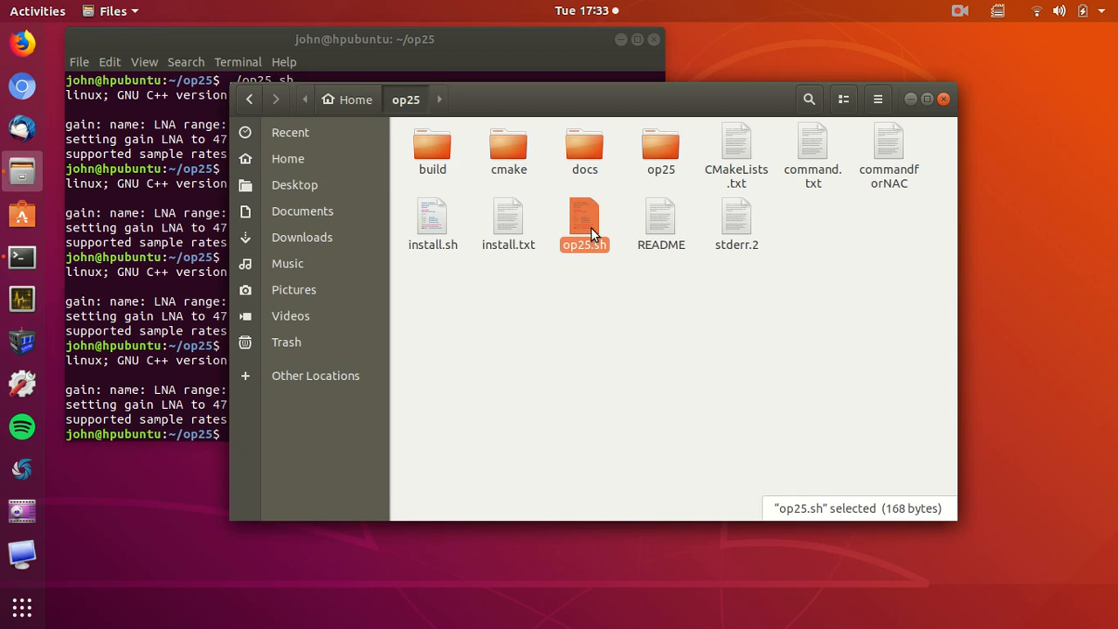
{"action": "double_click", "coordinate": [584, 219]}
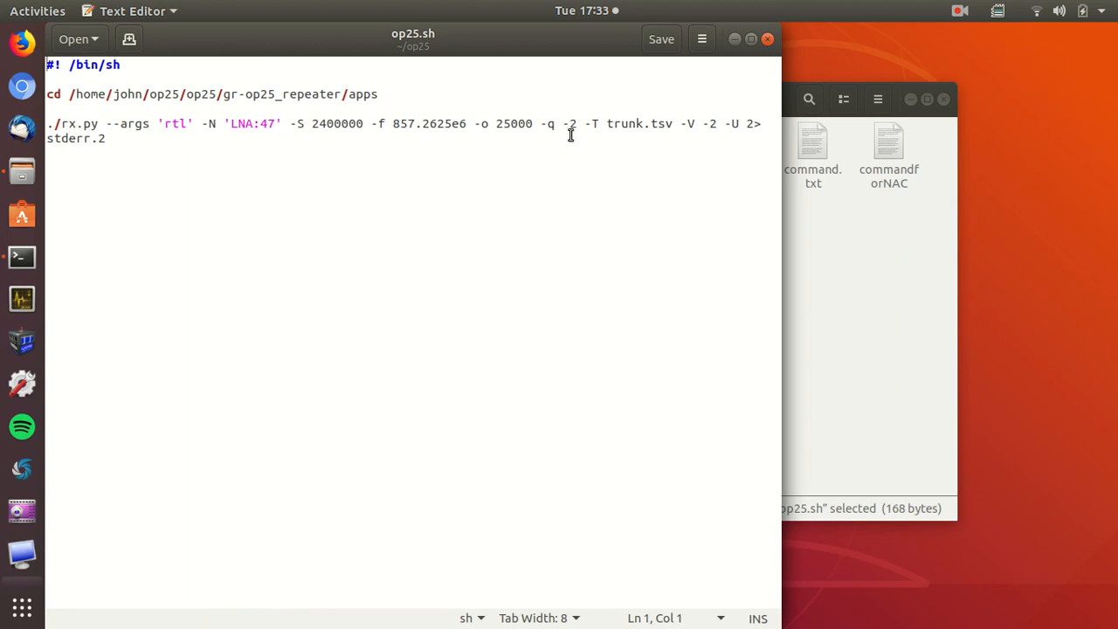
{"action": "mouse_move", "coordinate": [720, 68]}
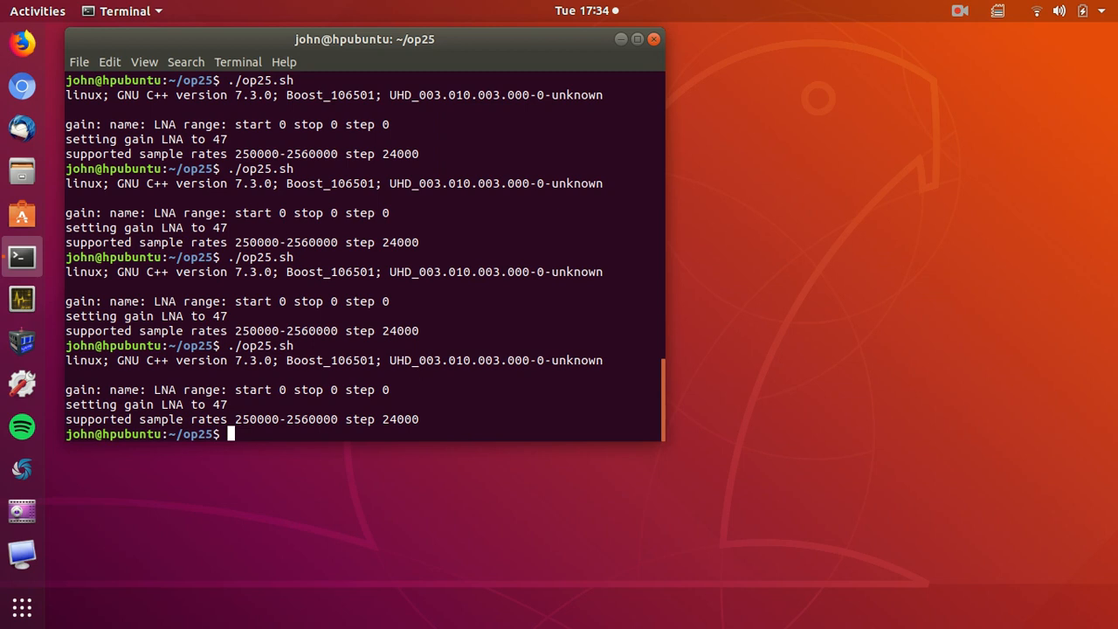
{"action": "mouse_move", "coordinate": [568, 259]}
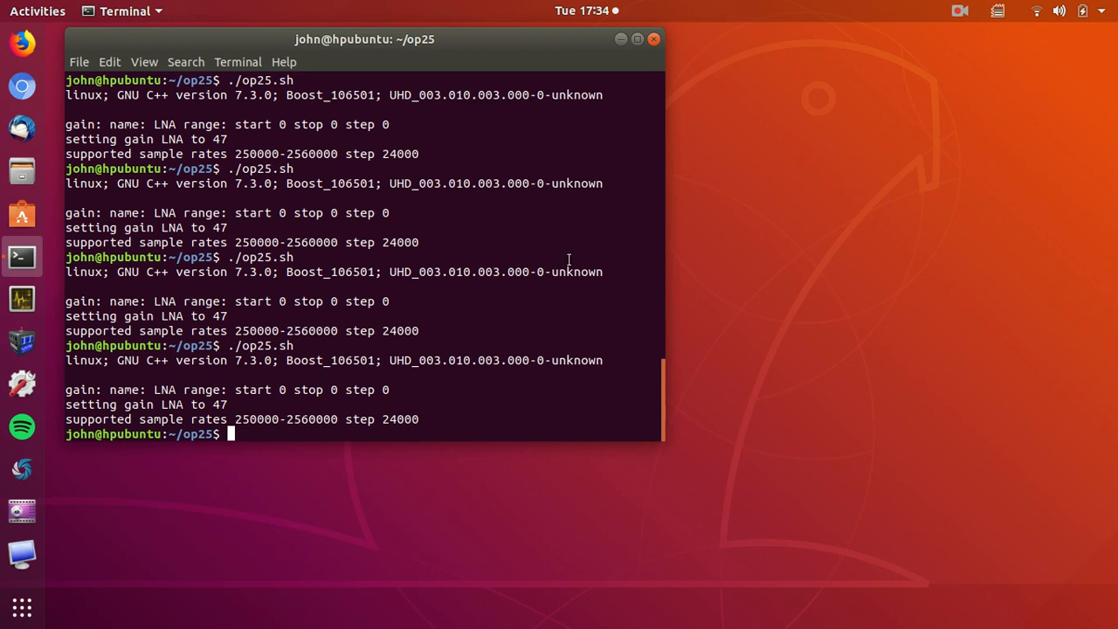
{"action": "mouse_move", "coordinate": [716, 204]}
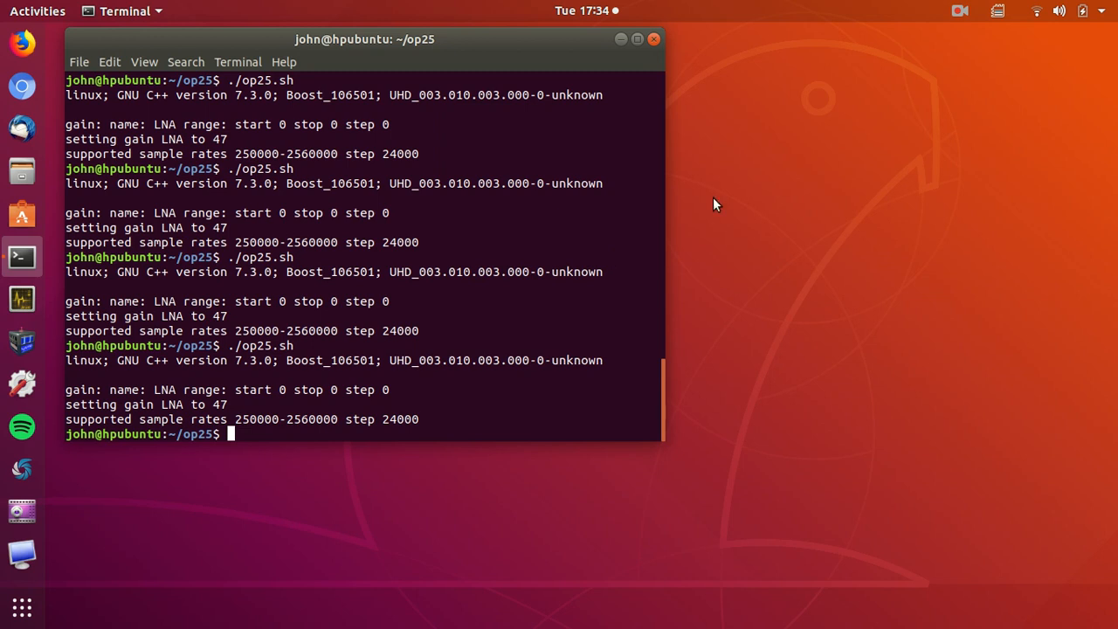
{"action": "left_click", "coordinate": [960, 10]}
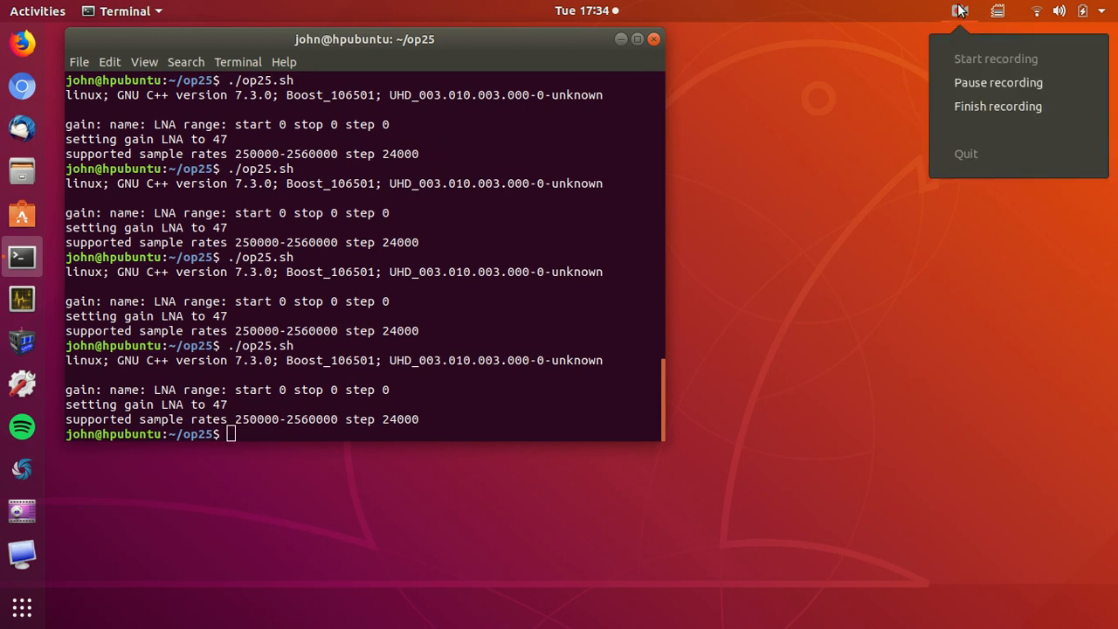